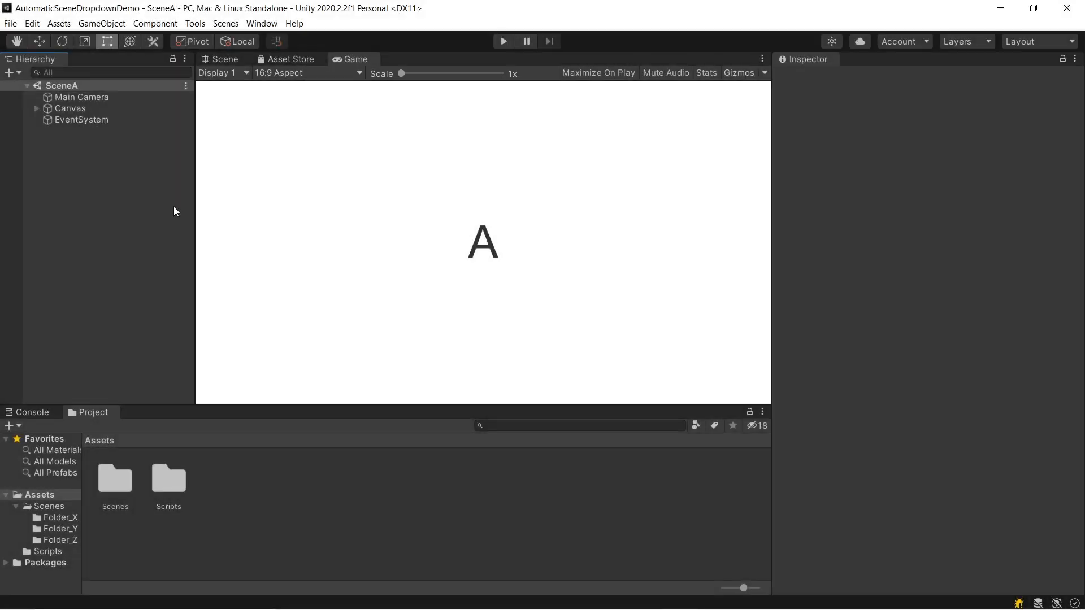
mouse_move(170, 163)
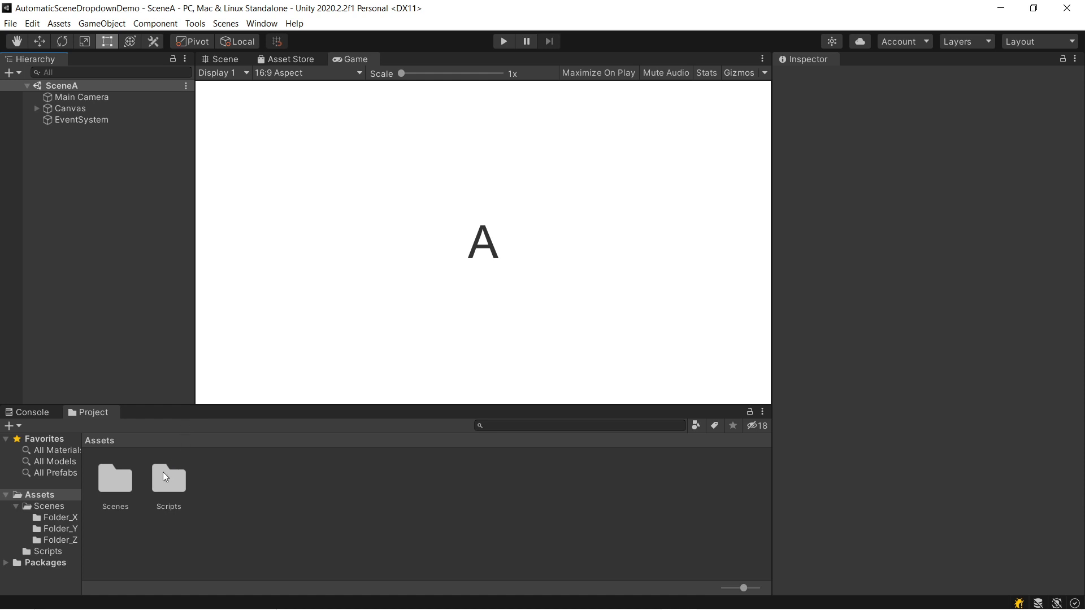
mouse_move(123, 487)
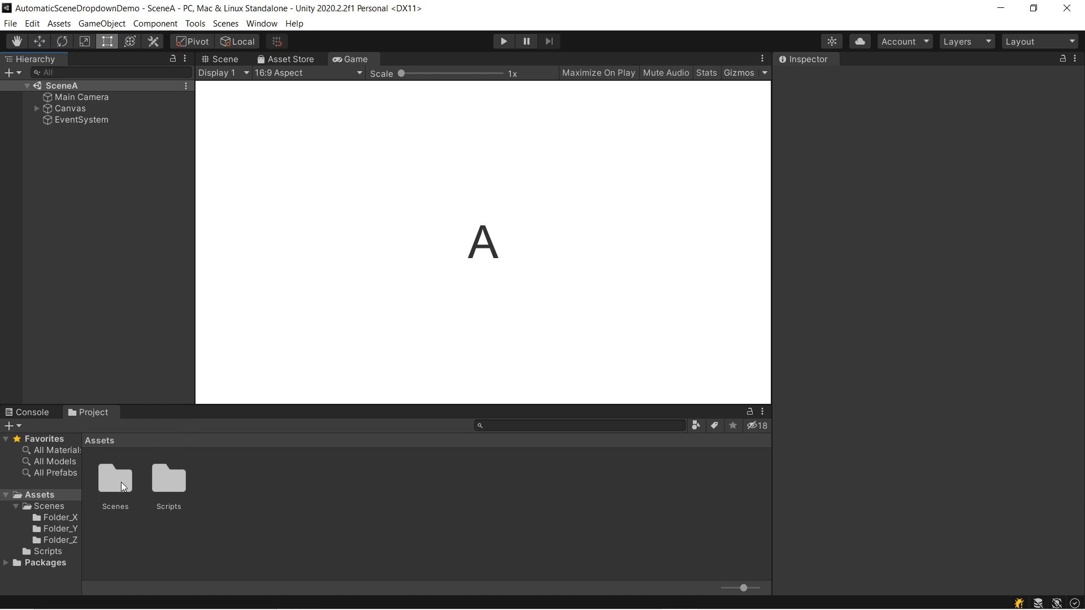
Step: Open SceneB from the Scenes folder, then browse into Folder_Y
left_click(115, 480)
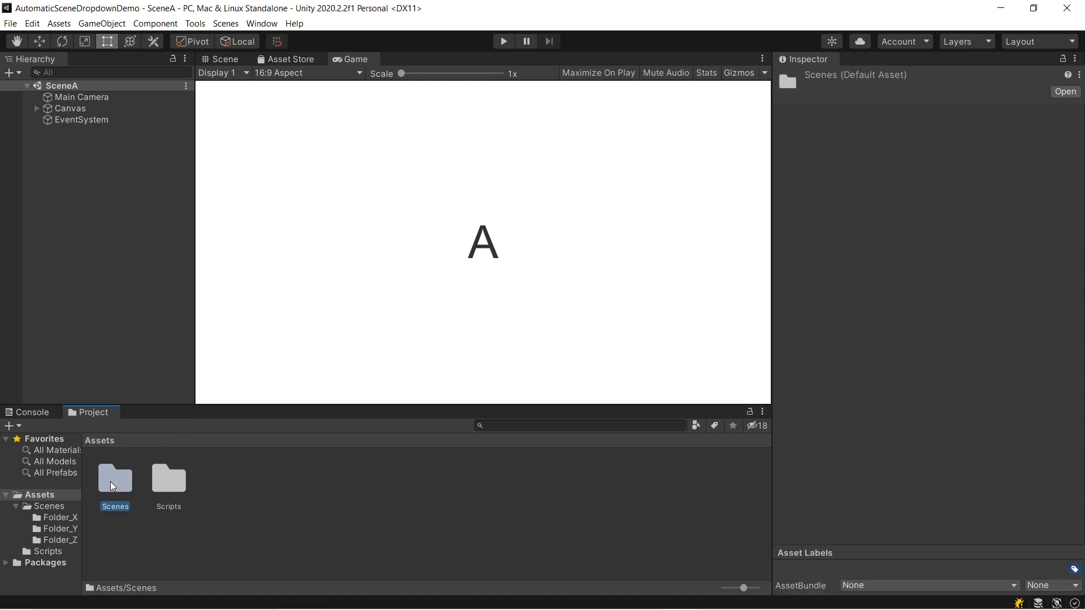
double_click(115, 479)
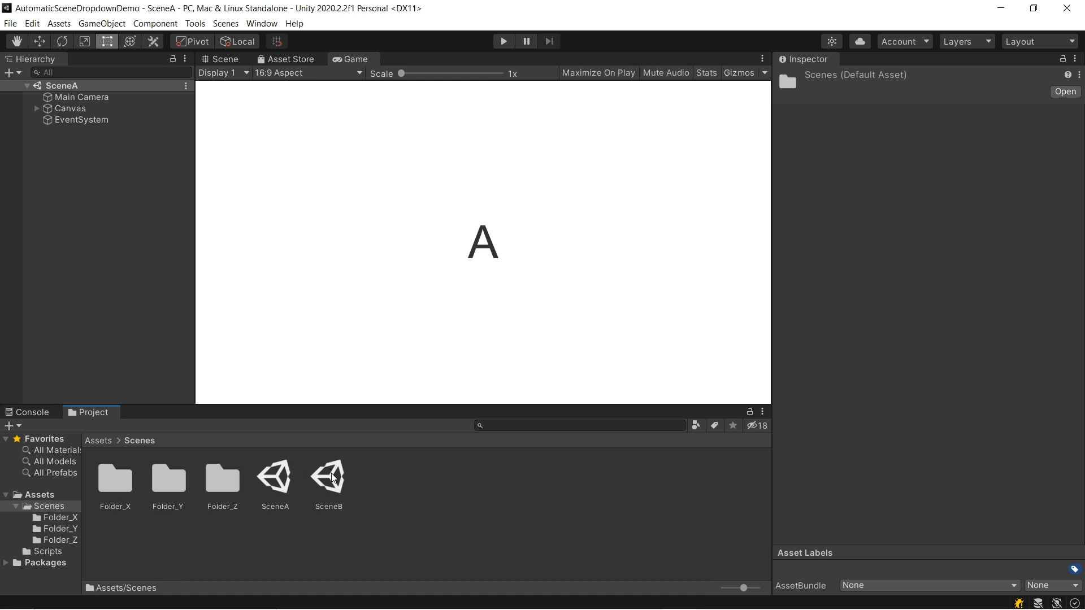
double_click(329, 477)
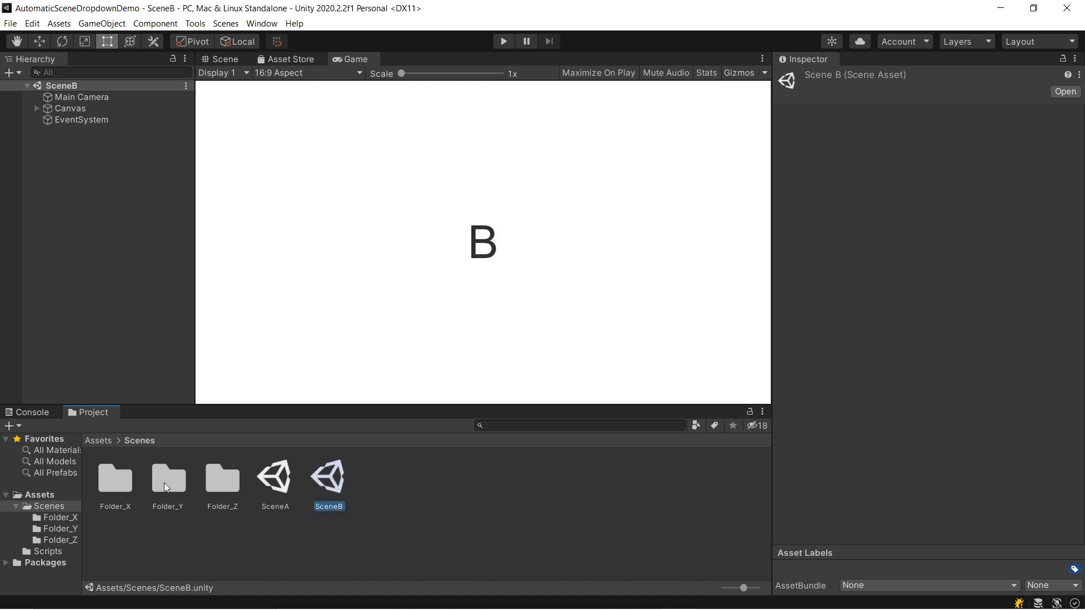
double_click(168, 479)
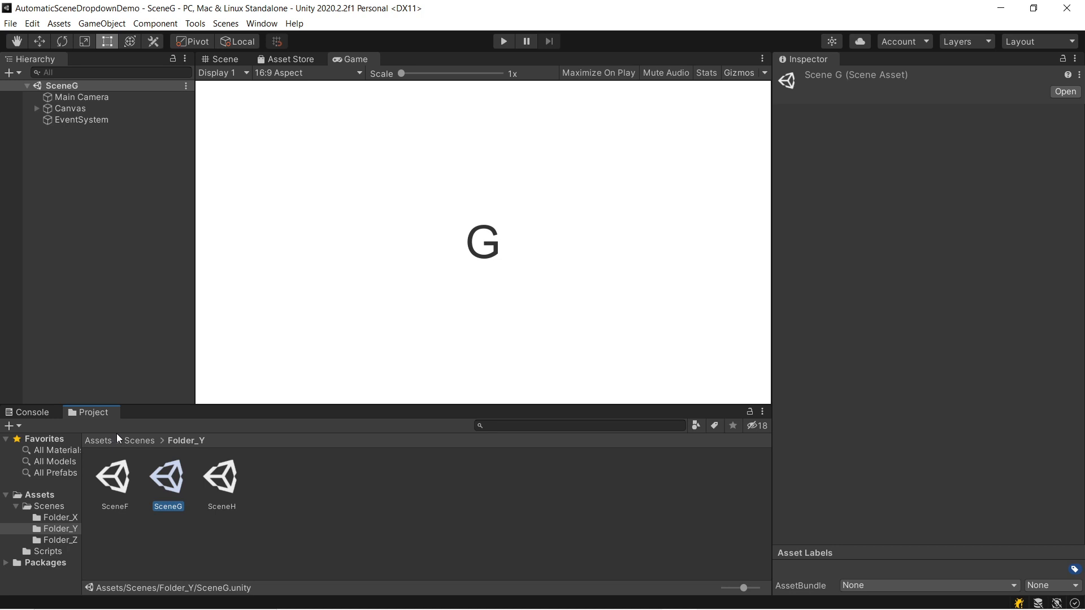
mouse_move(211, 30)
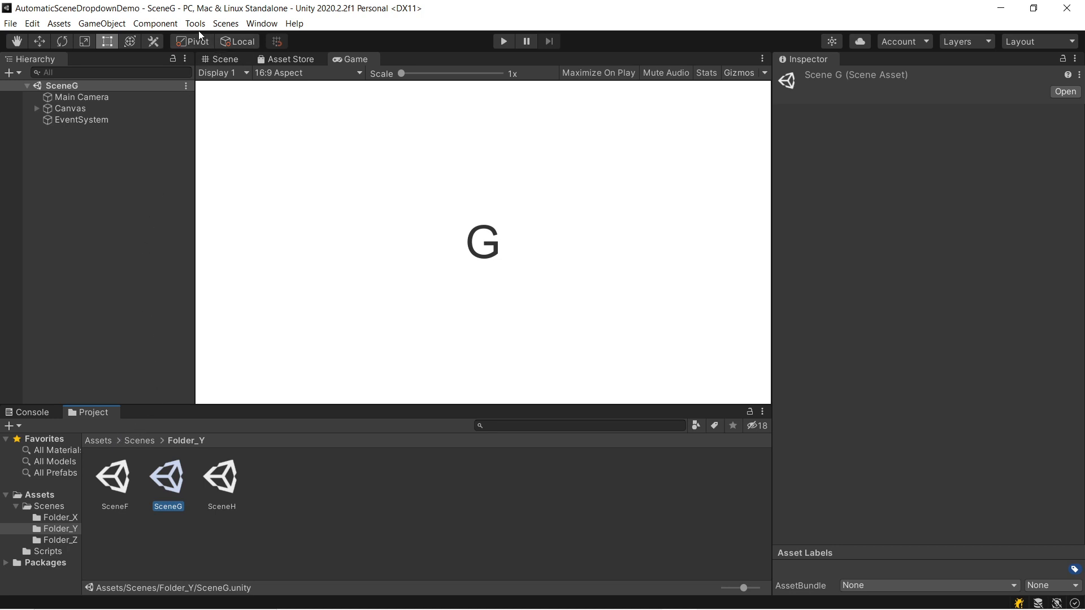
Step: Load SceneJ from Folder_Z via the Scenes menu
left_click(225, 23)
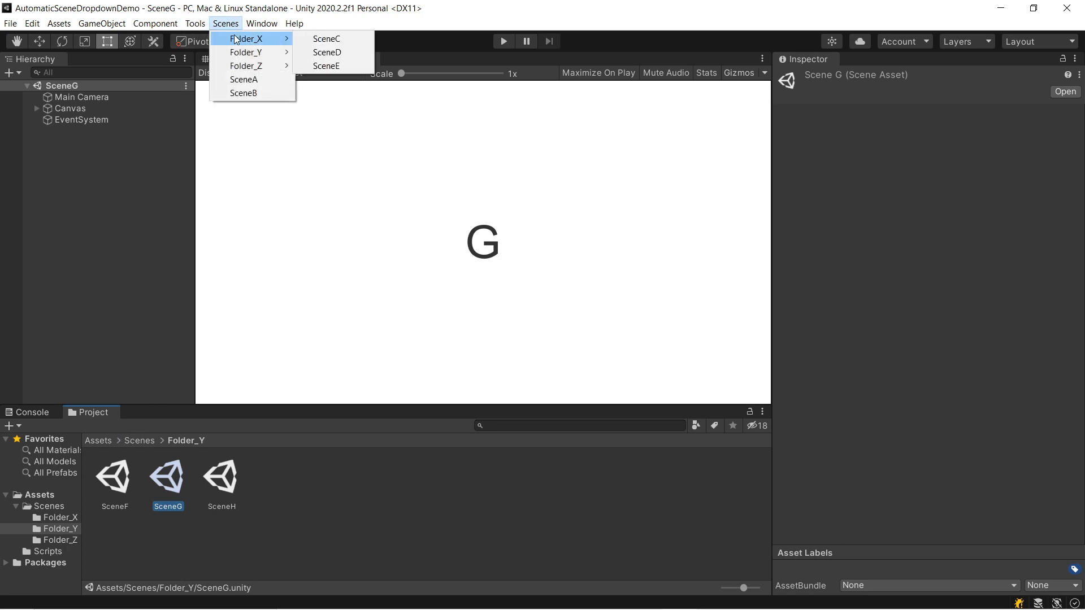
mouse_move(252, 52)
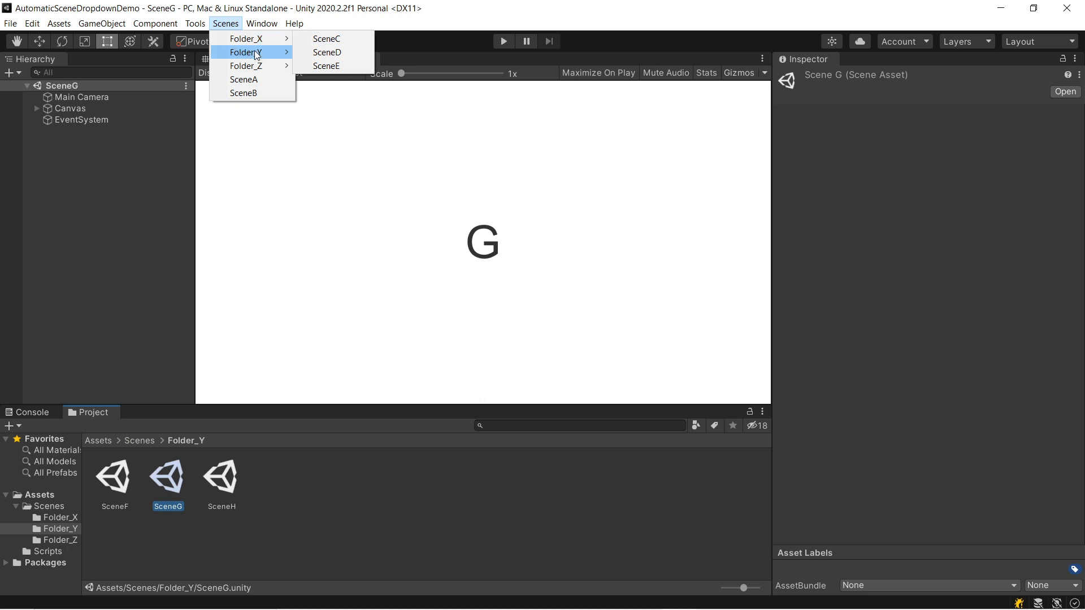
mouse_move(247, 67)
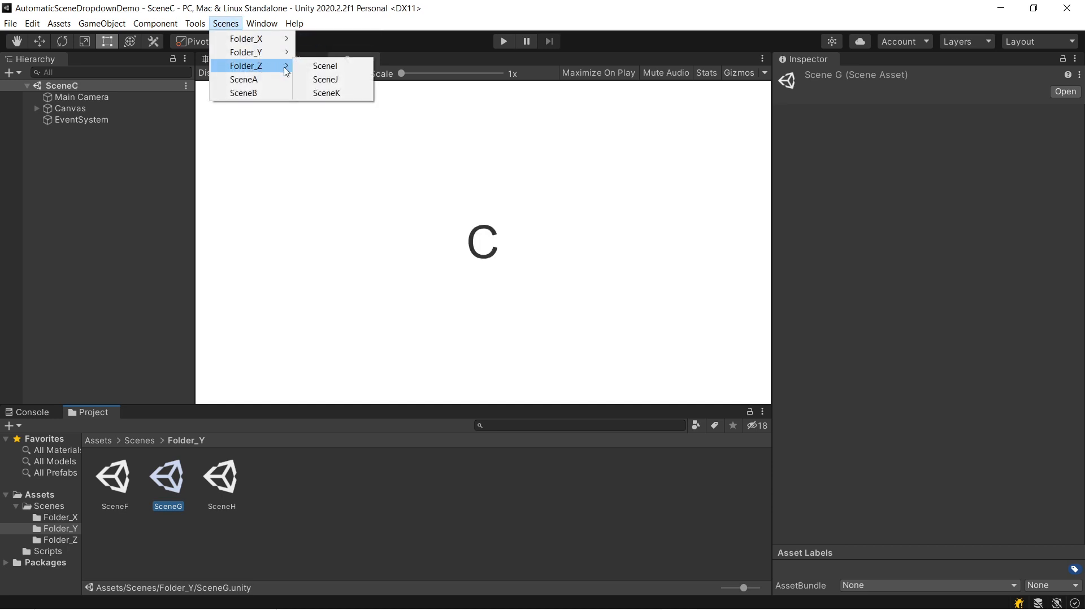
left_click(325, 80)
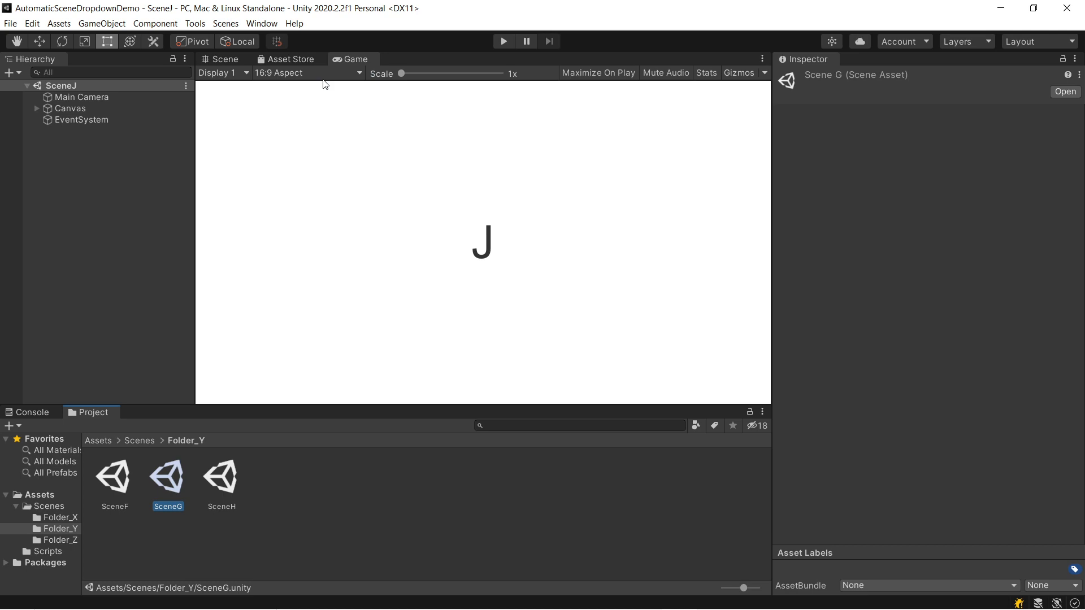
mouse_move(265, 526)
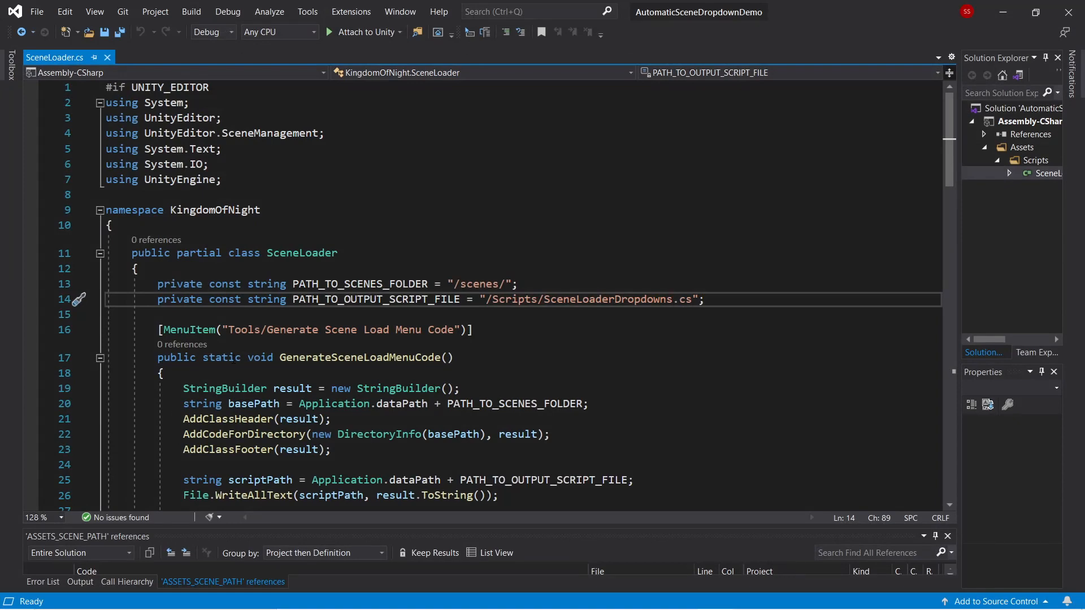
scroll("down", 3)
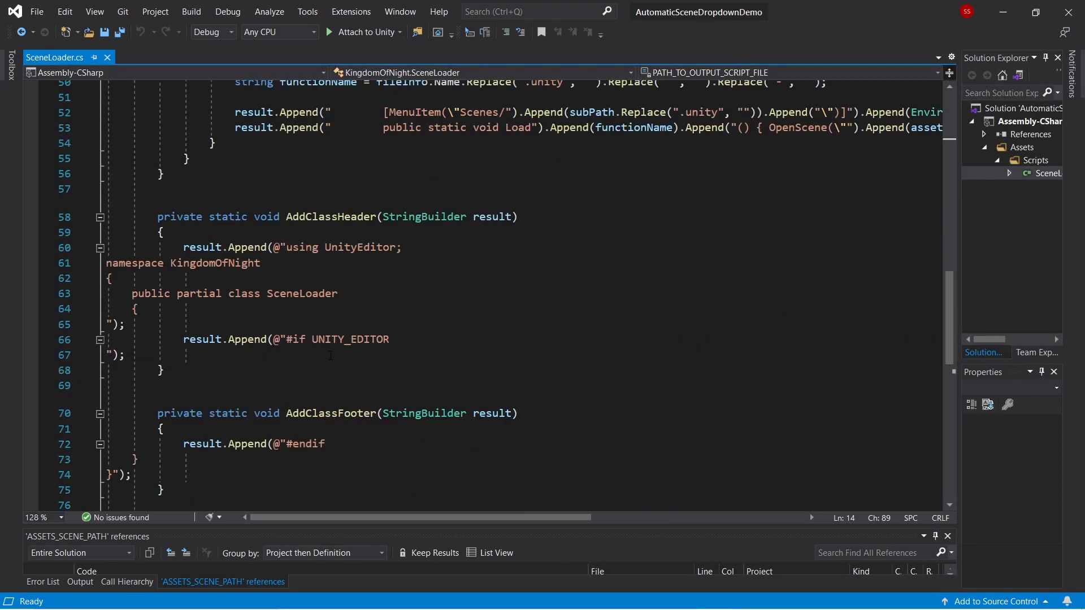
scroll("down", 3)
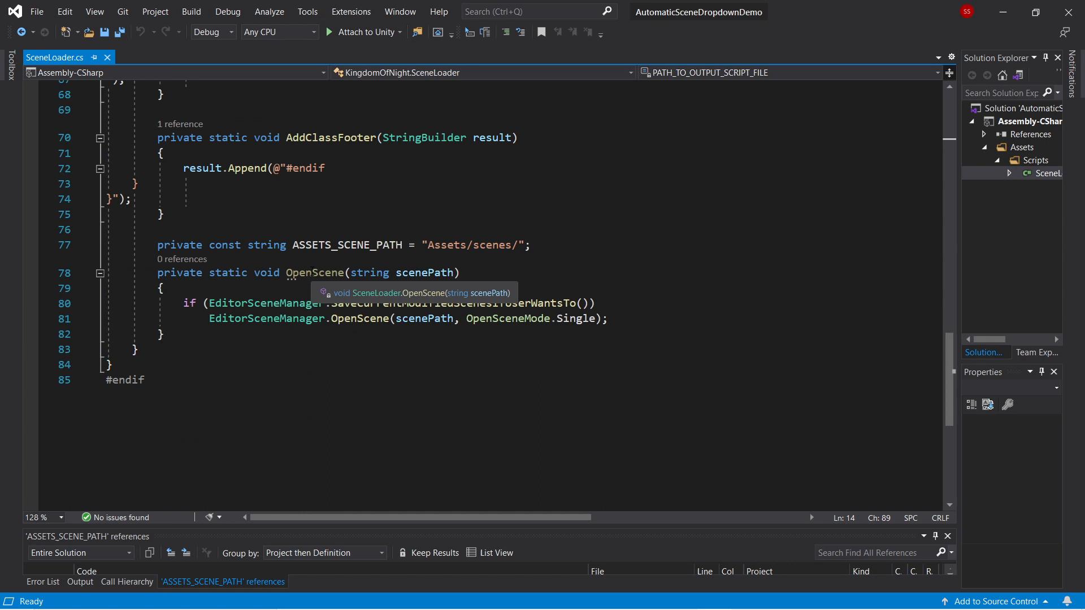
double_click(424, 272)
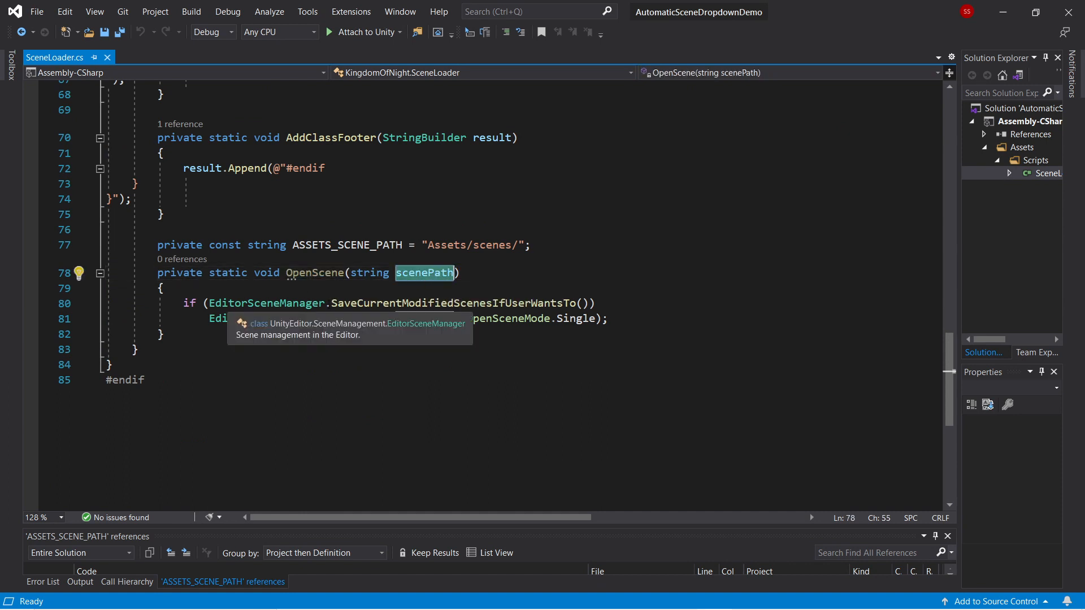
mouse_move(501, 293)
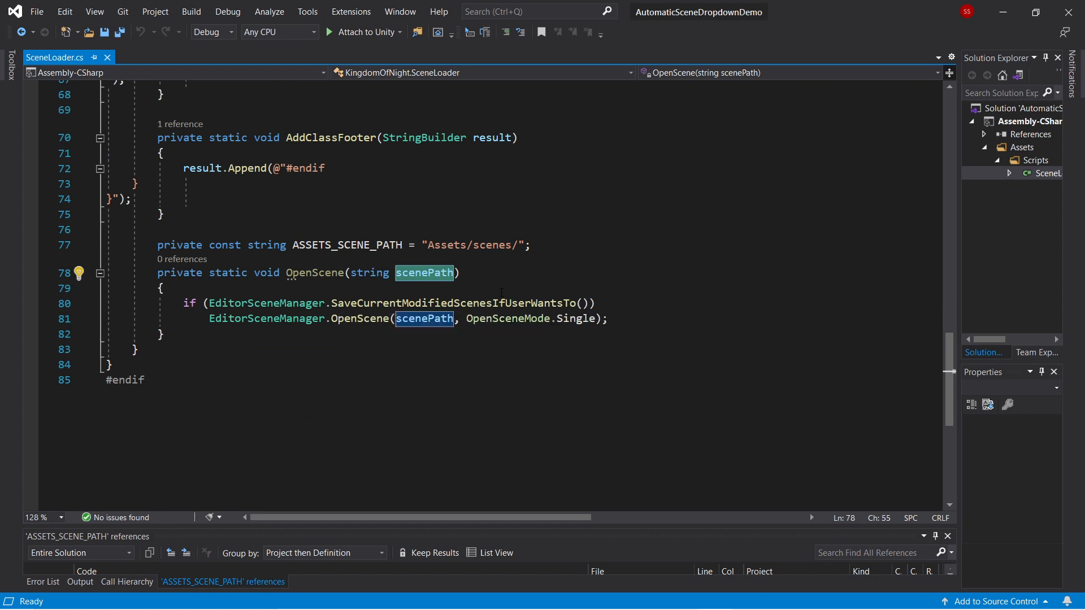
mouse_move(425, 319)
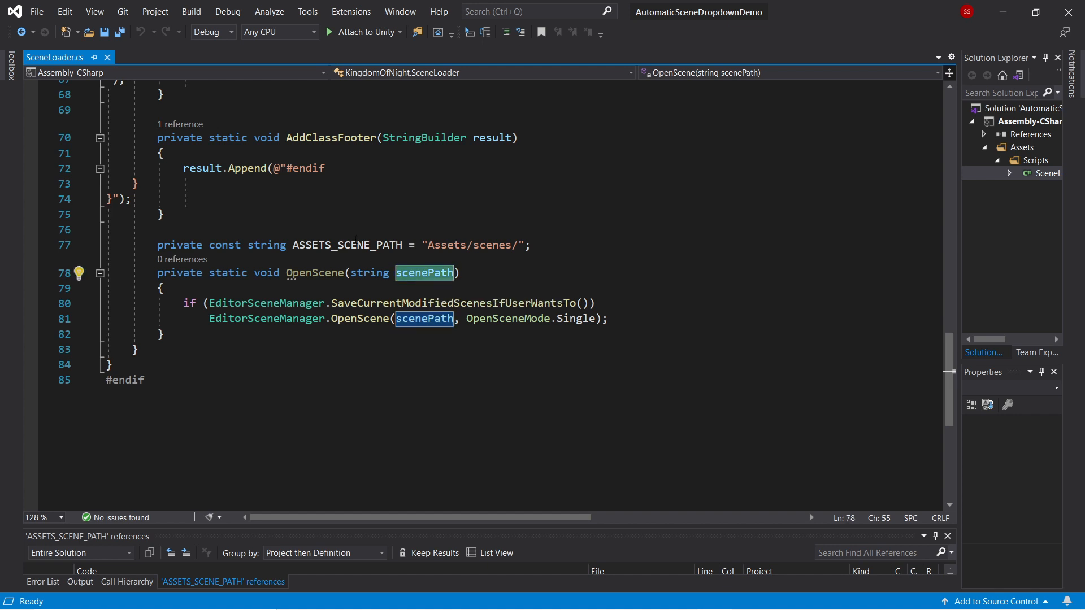
mouse_move(423, 276)
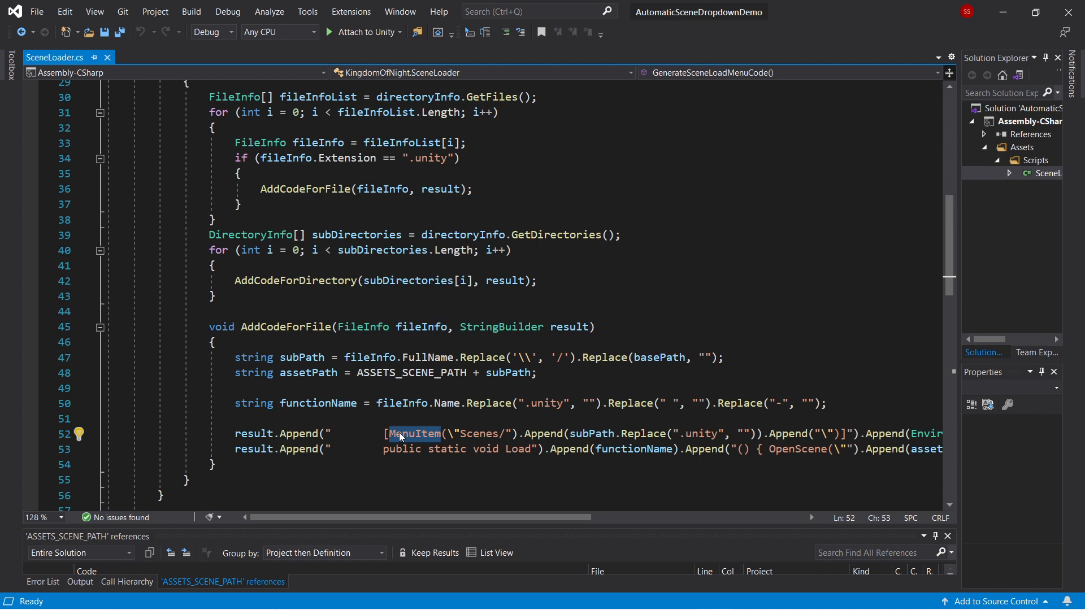
mouse_move(415, 433)
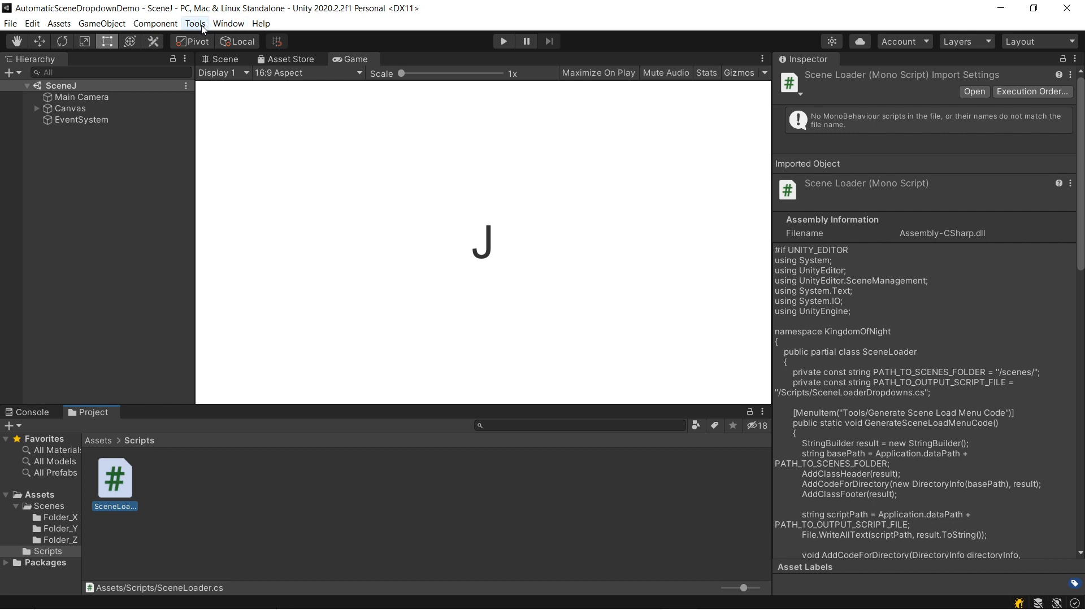
Step: Run Tools > Generate Scene Load Menu Code and select the new SceneLoaderDropdowns script
left_click(195, 24)
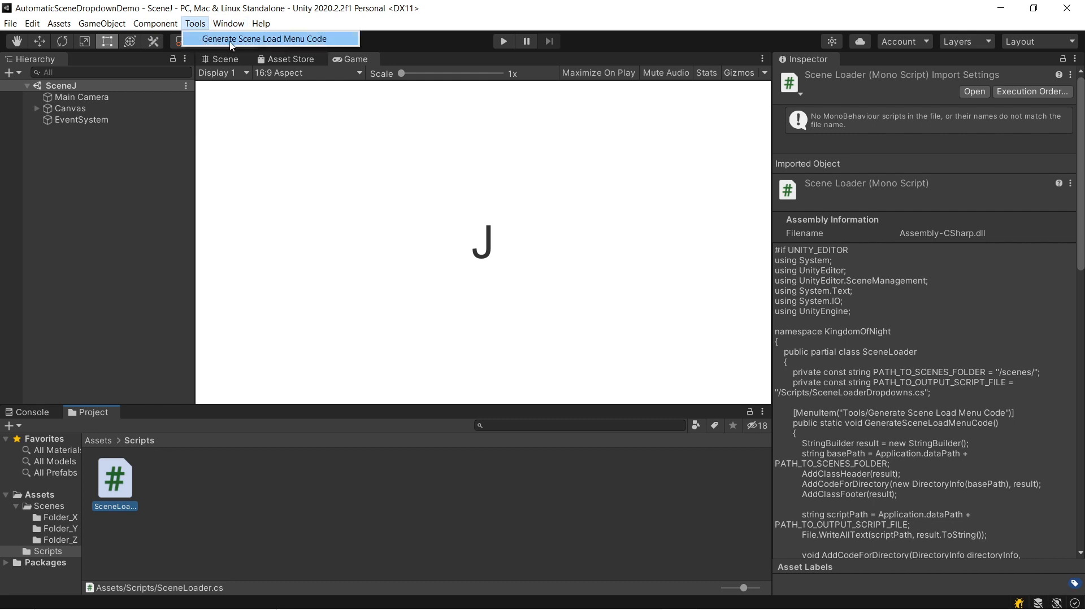
left_click(262, 38)
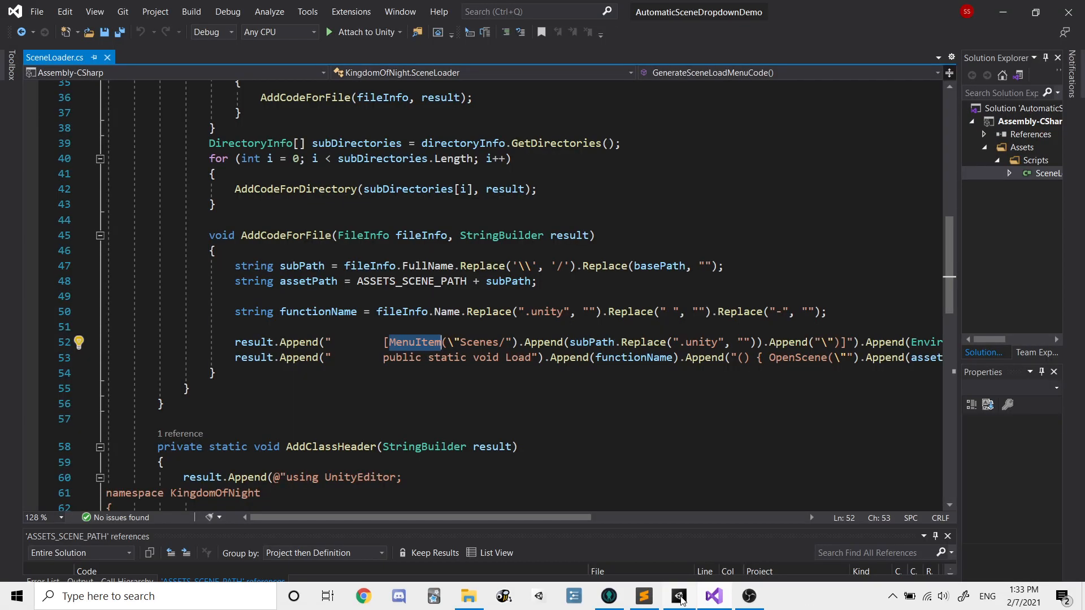
left_click(679, 596)
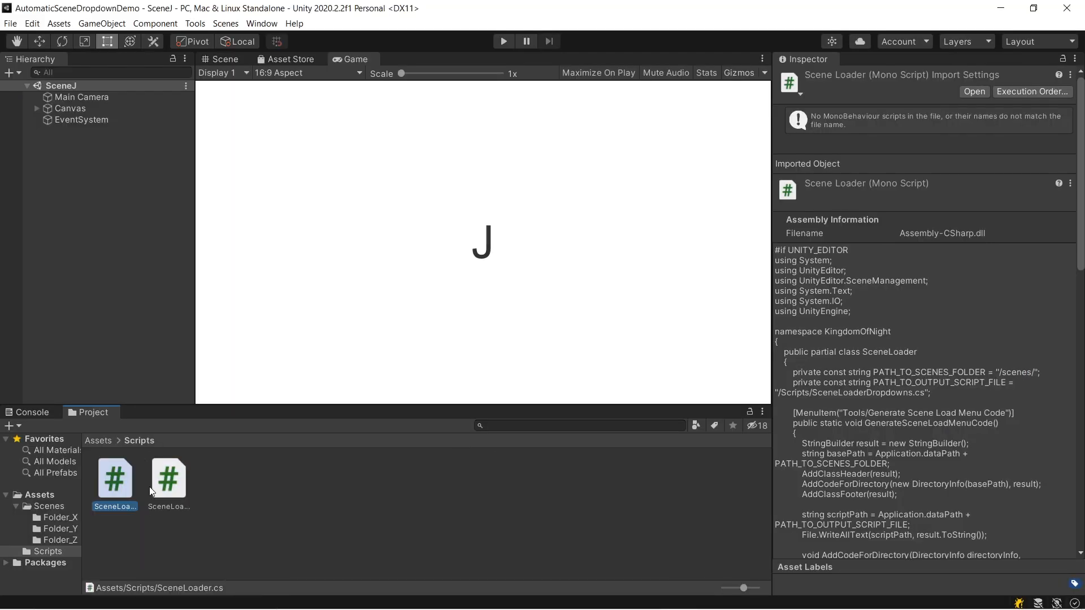
left_click(169, 478)
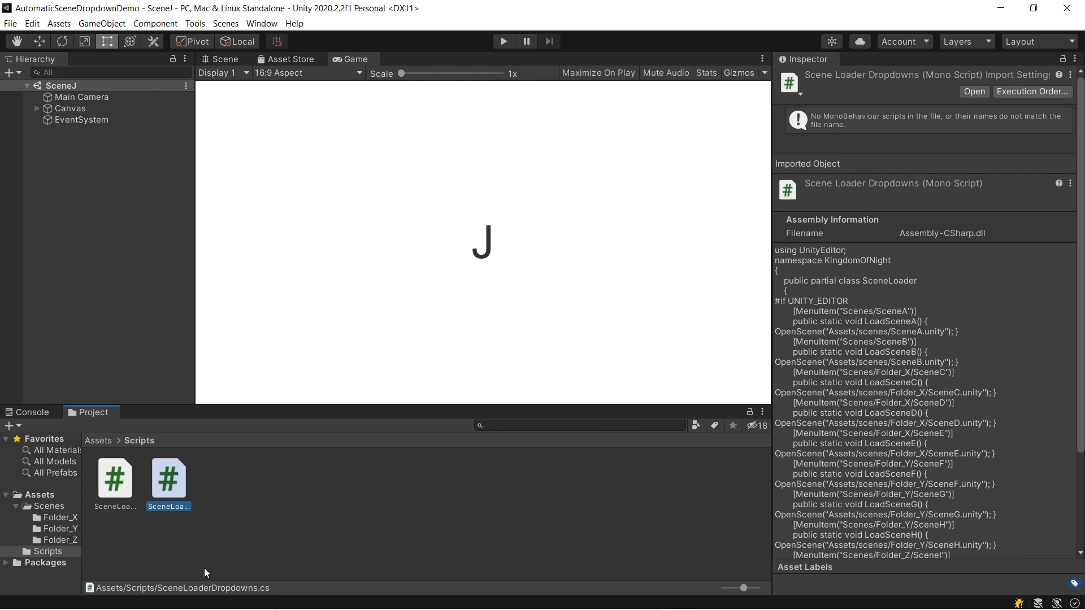
mouse_move(216, 39)
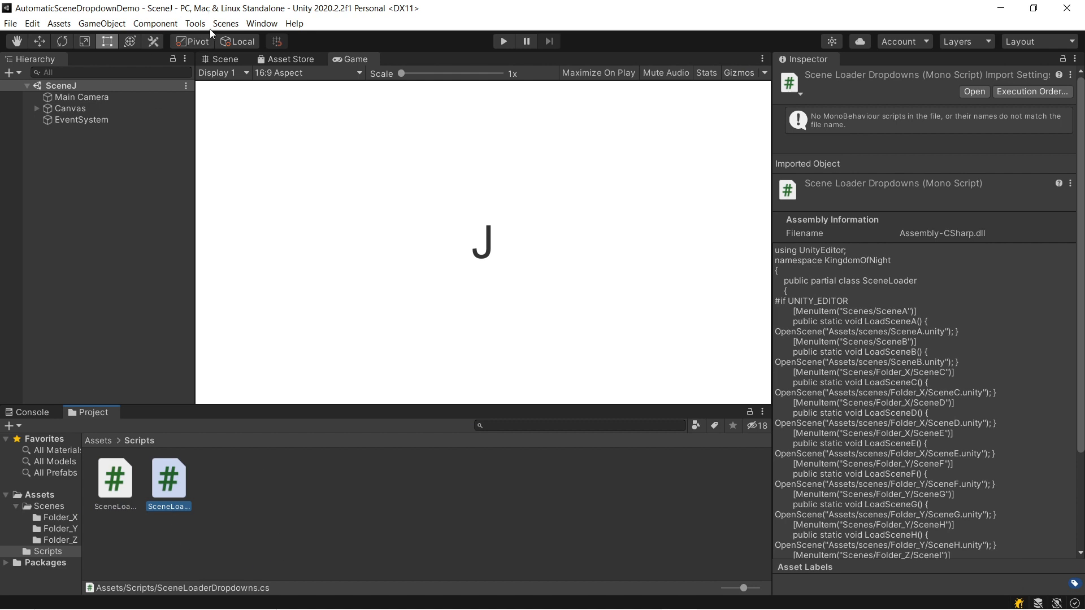
Step: Load SceneF through Scenes > Folder_Y > SceneF
left_click(225, 23)
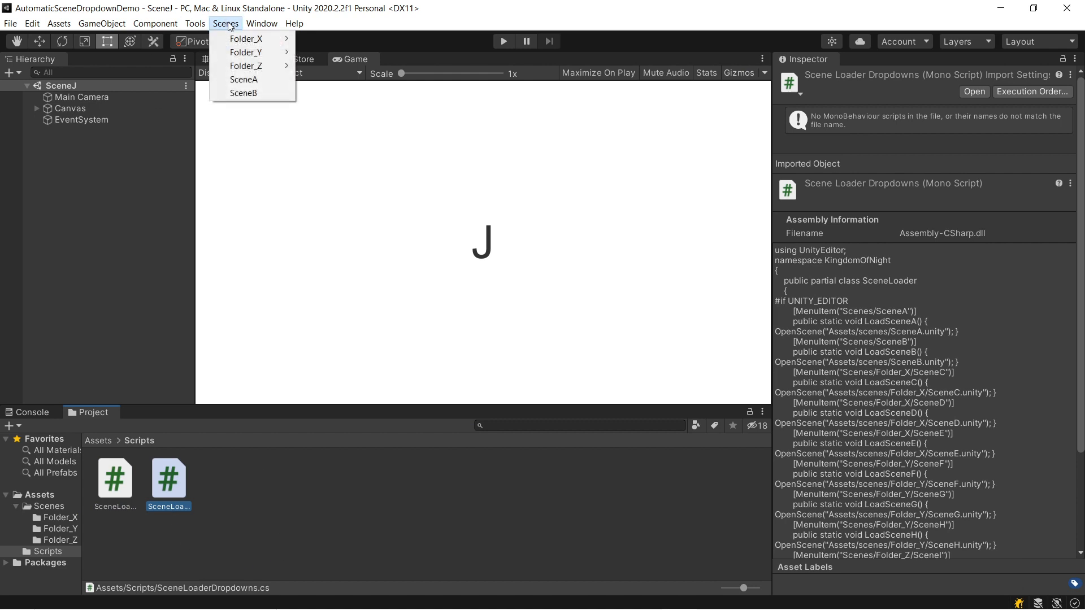
mouse_move(248, 39)
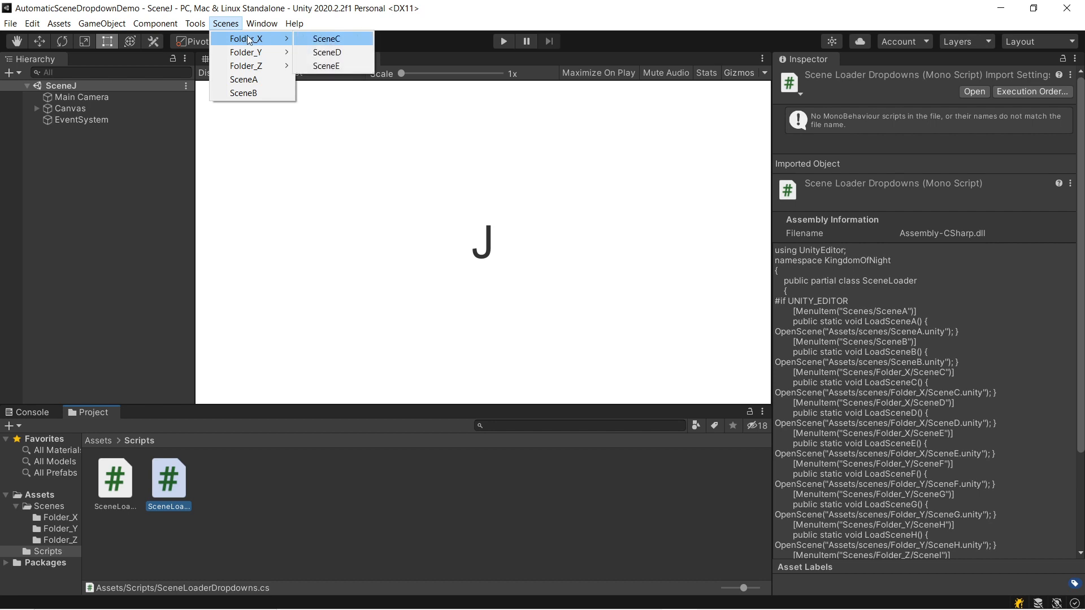
mouse_move(247, 52)
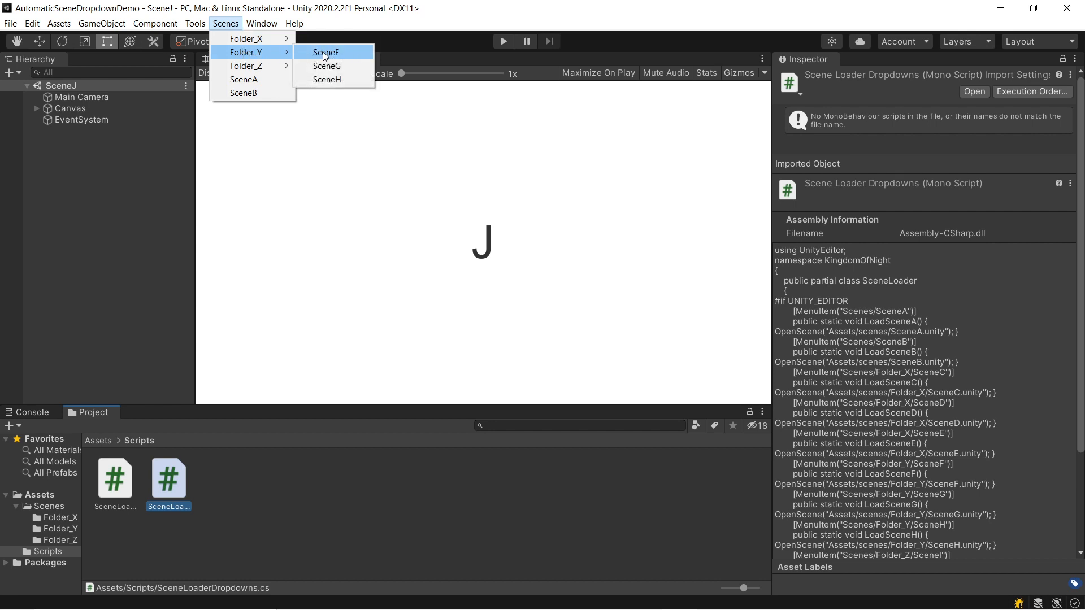
left_click(326, 52)
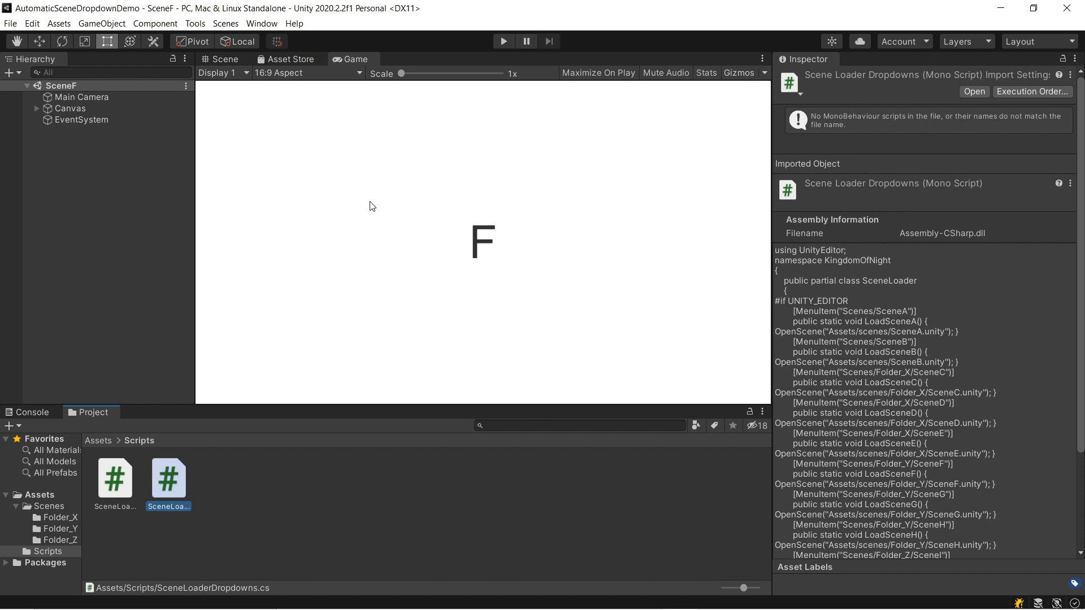
mouse_move(554, 535)
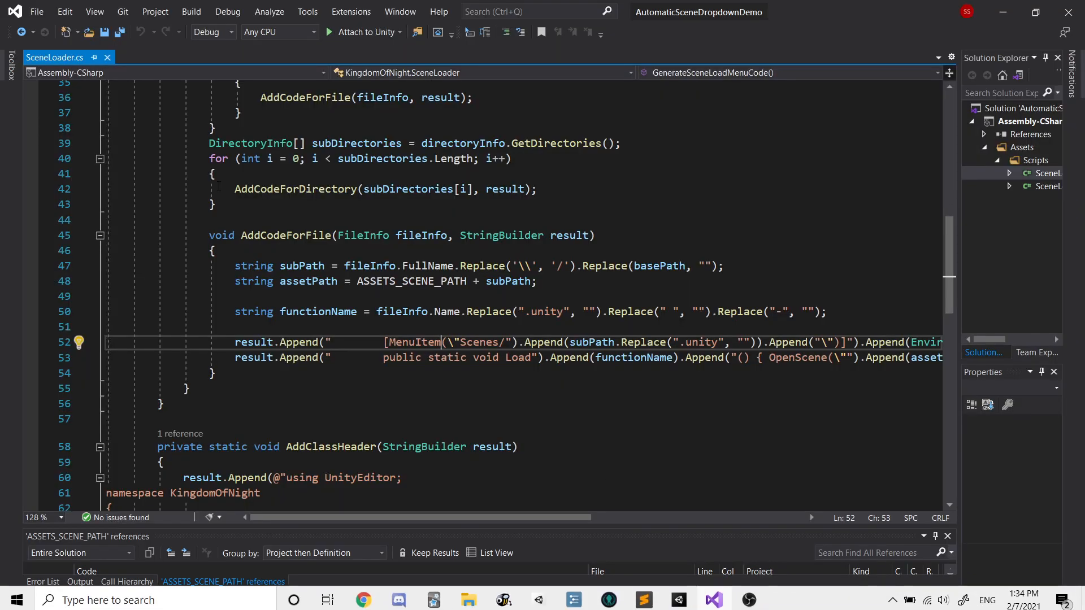
Step: Select the Scenes/Folder_Y/SceneG menu path string in SceneLoaderDropdowns.cs
left_click(1048, 187)
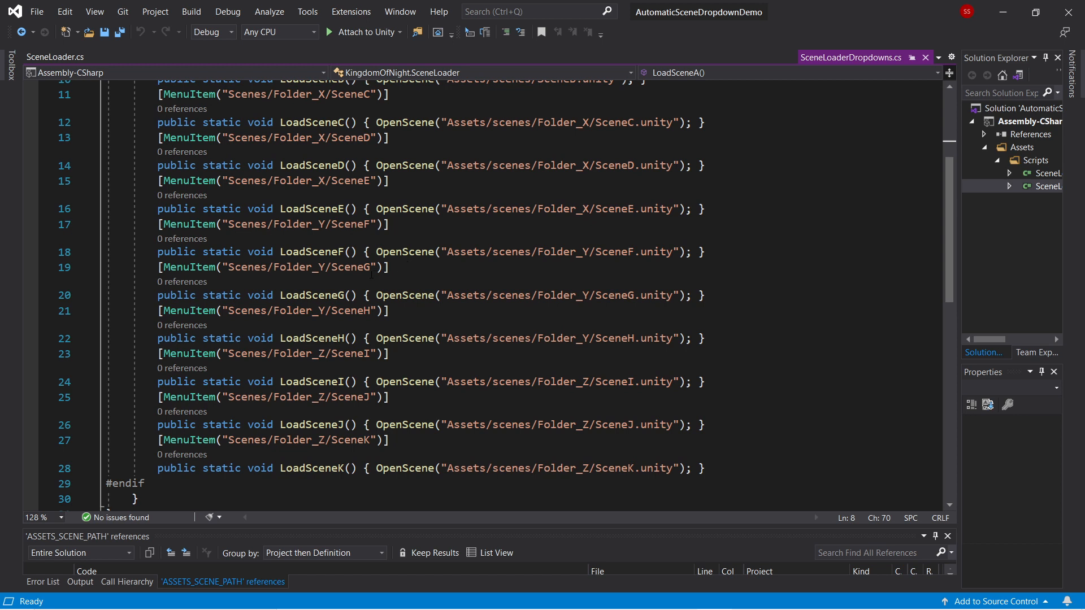
double_click(297, 267)
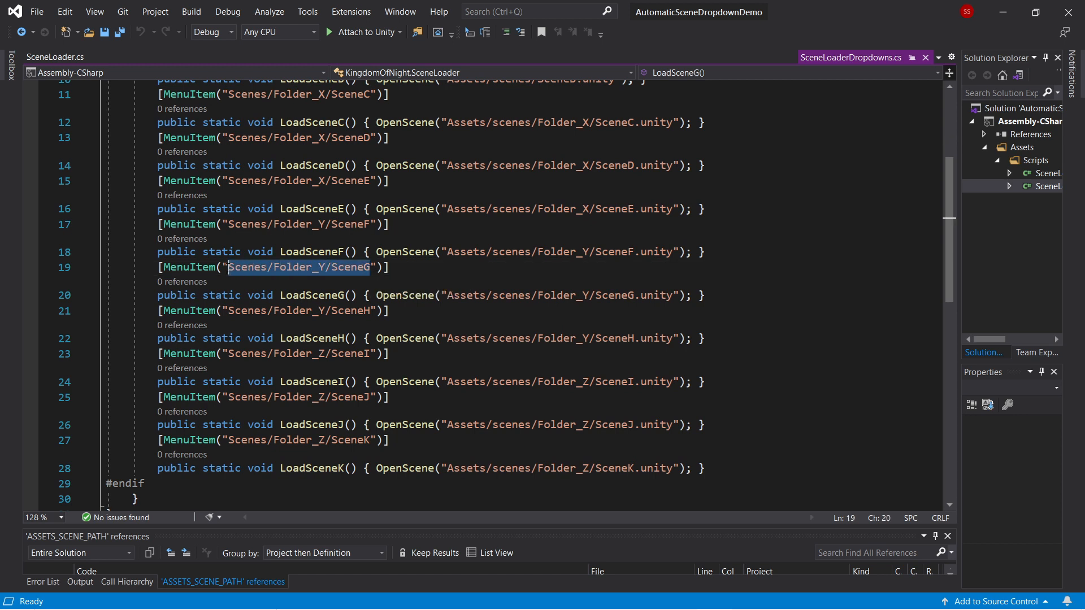
mouse_move(261, 280)
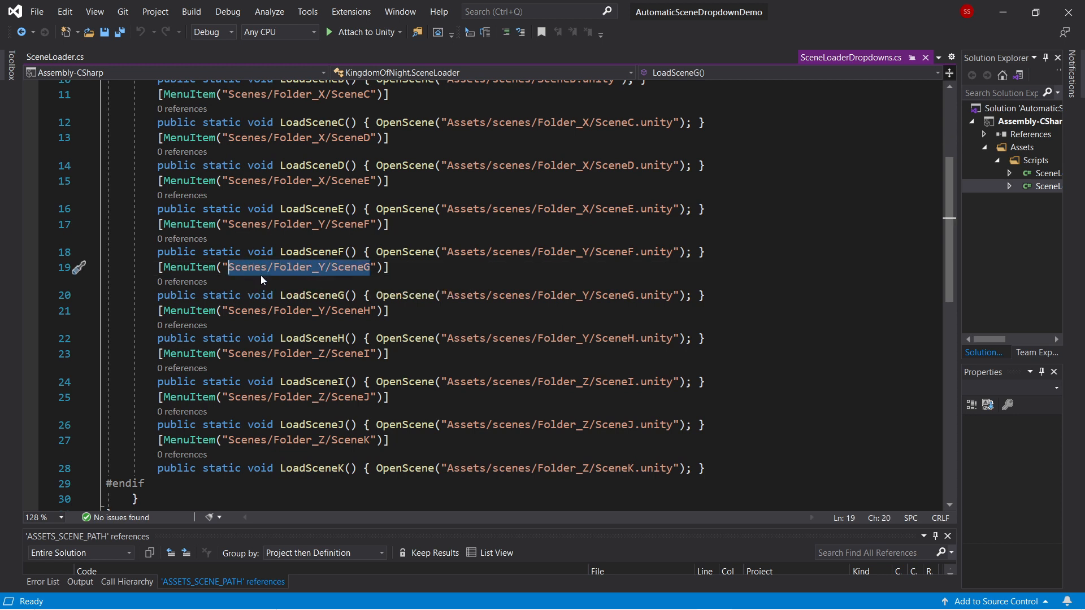